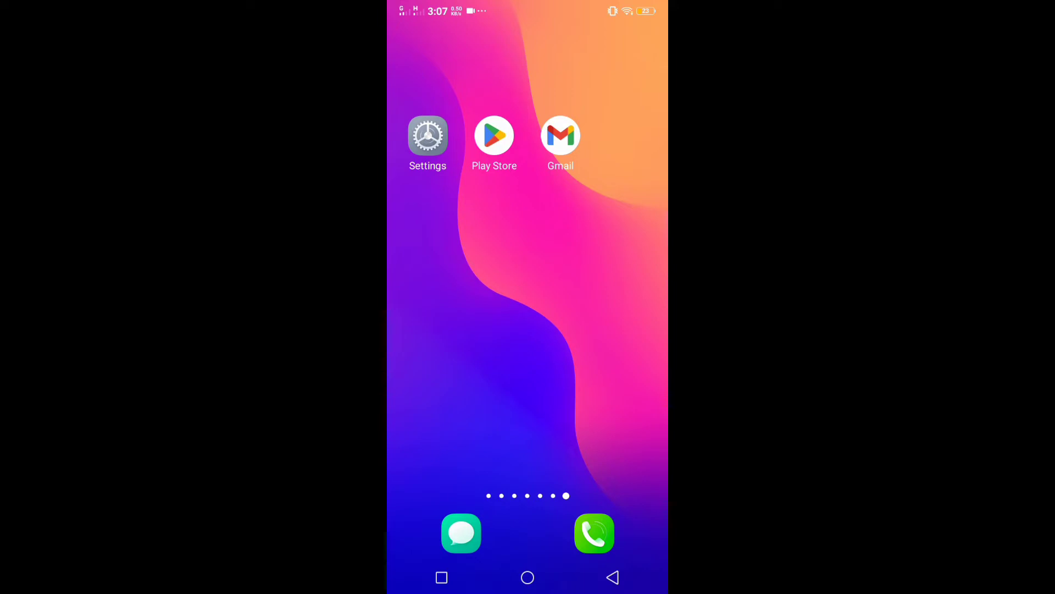
# Launch Gmail and show its account switcher listing the signed-in Google accounts.
pyautogui.click(561, 135)
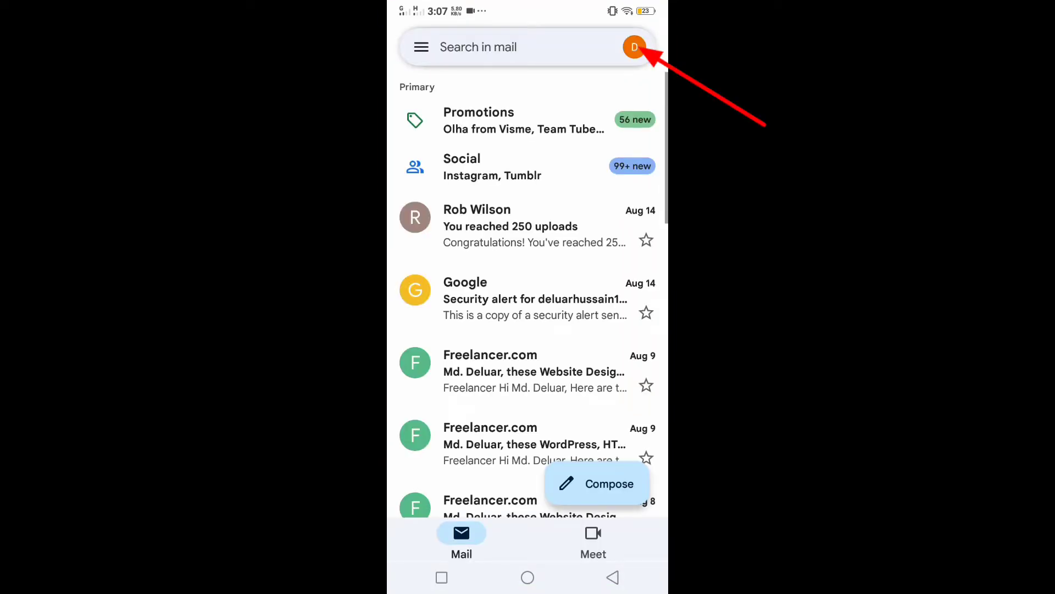
pyautogui.click(633, 47)
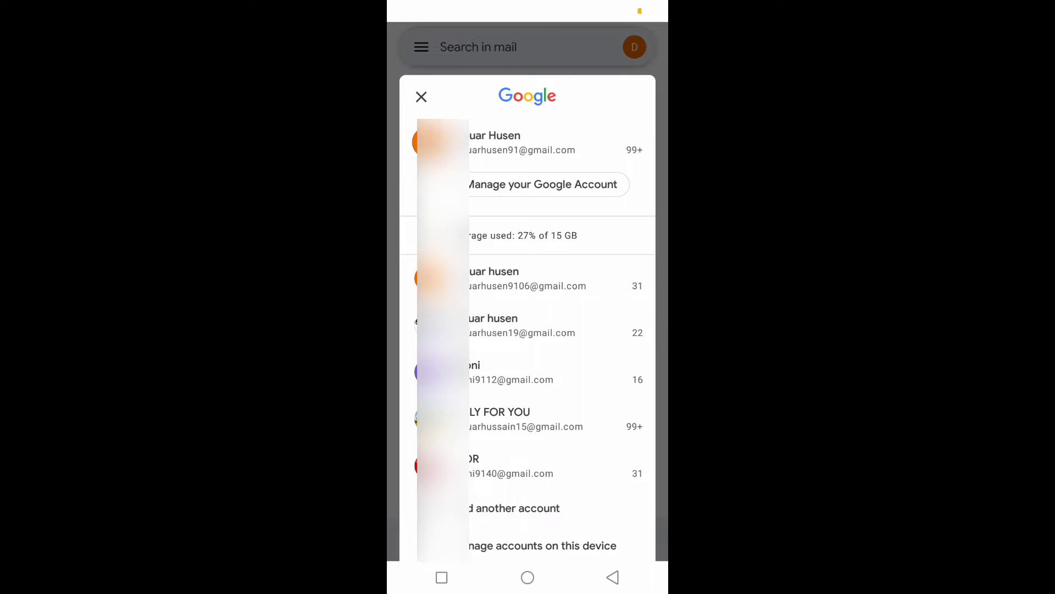
pyautogui.click(527, 577)
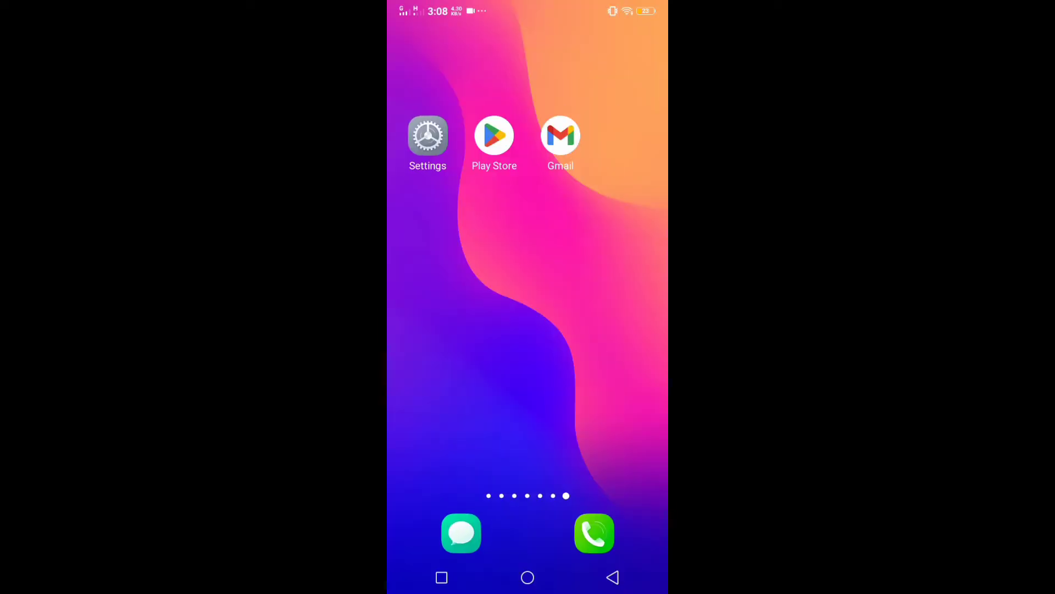
pyautogui.click(494, 135)
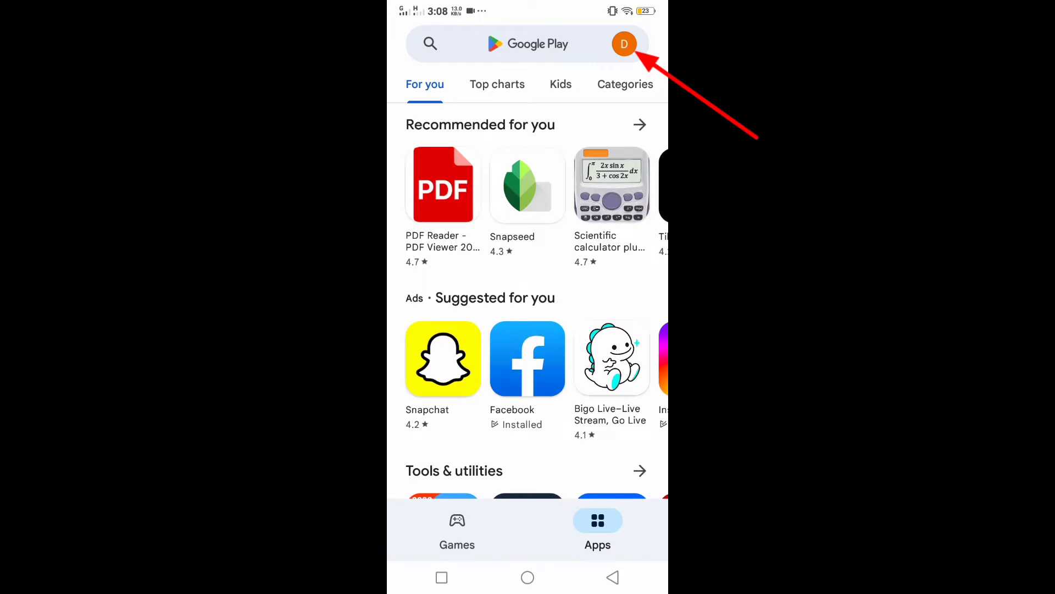
pyautogui.click(624, 43)
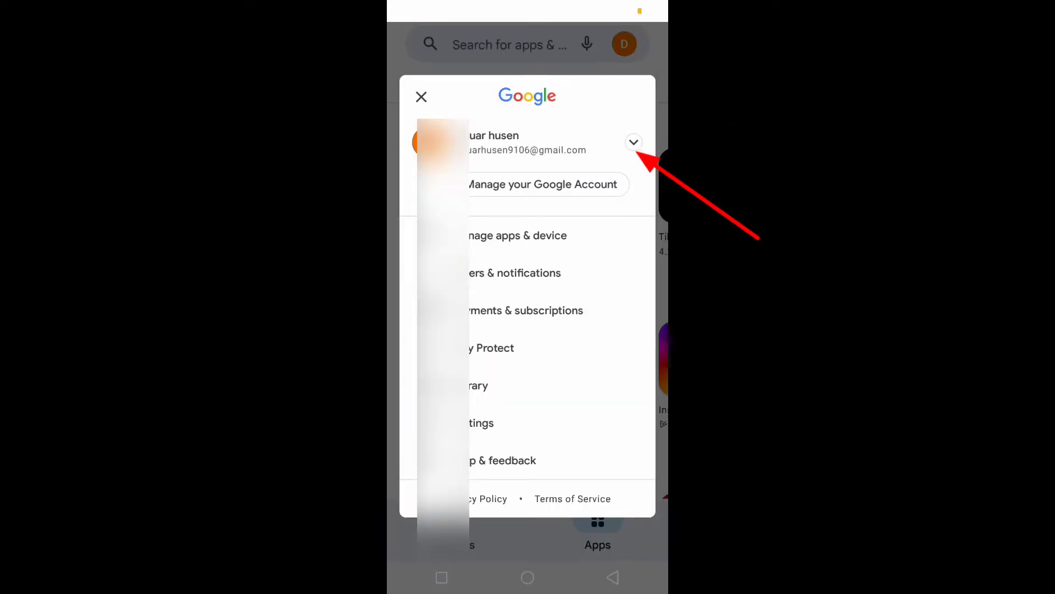
pyautogui.click(633, 142)
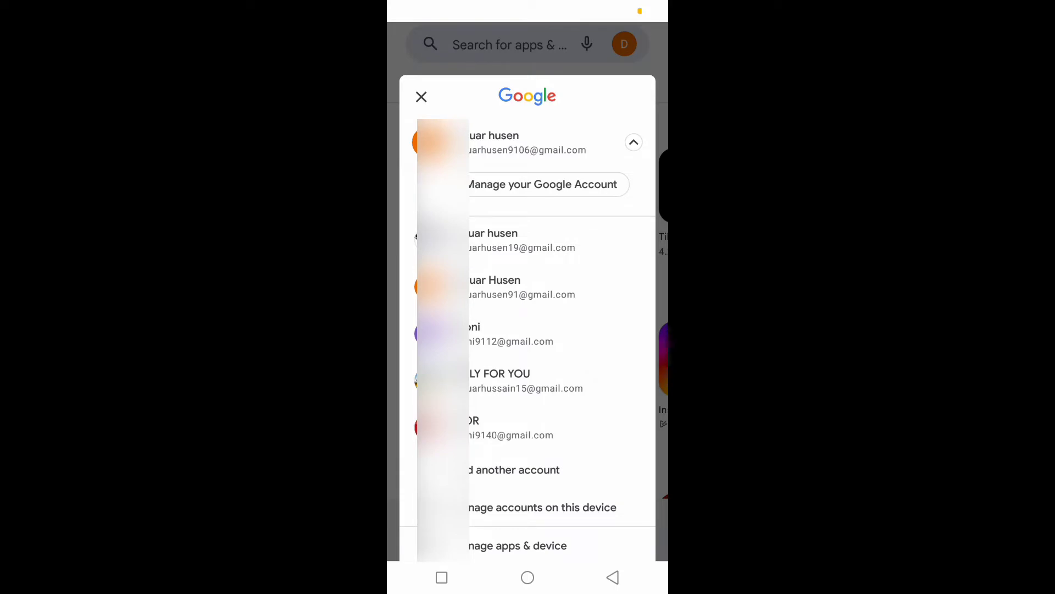
pyautogui.click(422, 97)
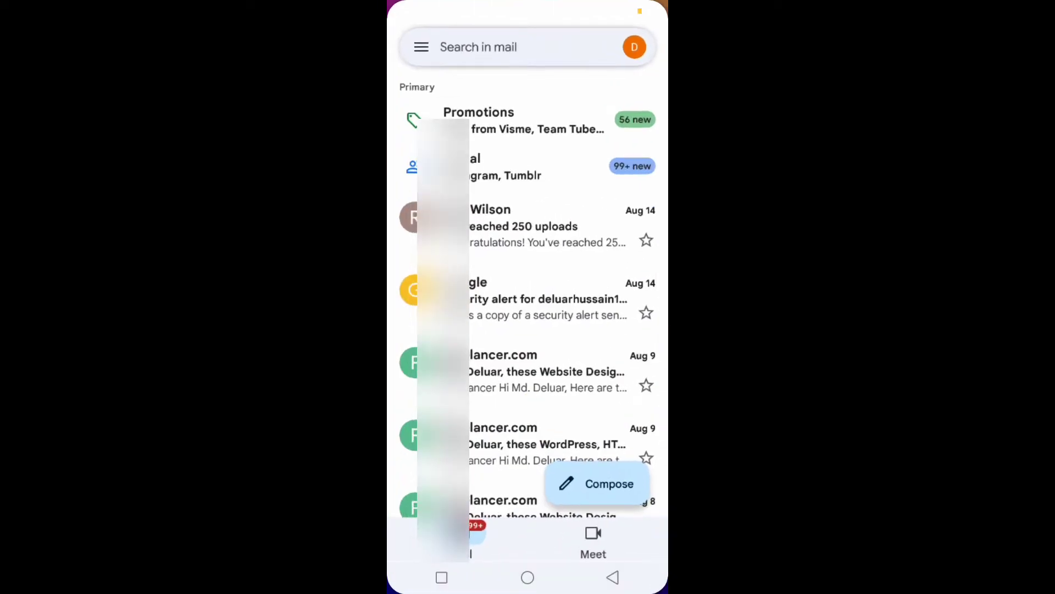
pyautogui.click(632, 46)
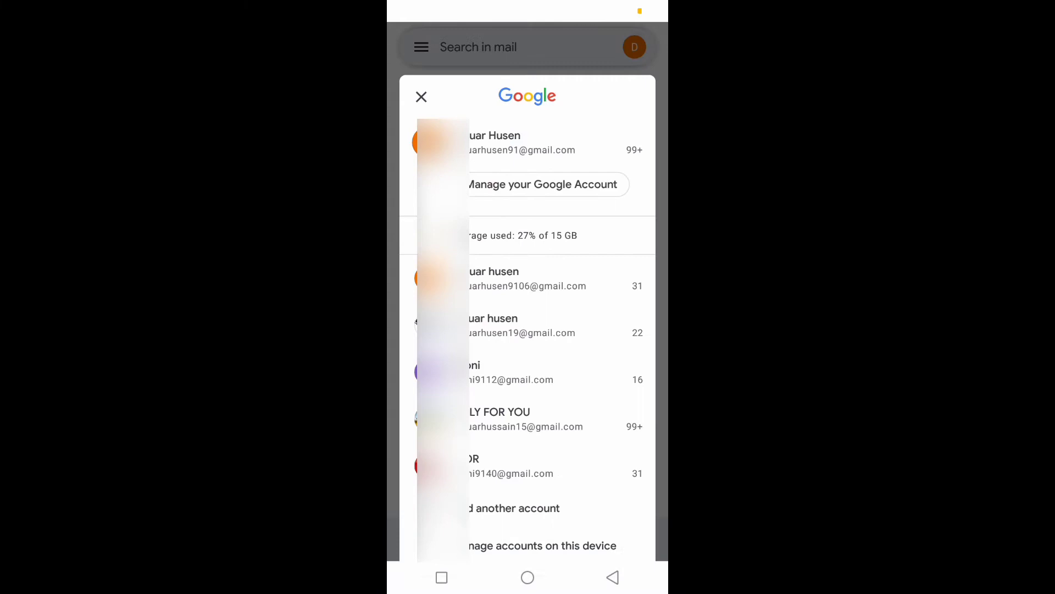
pyautogui.click(442, 577)
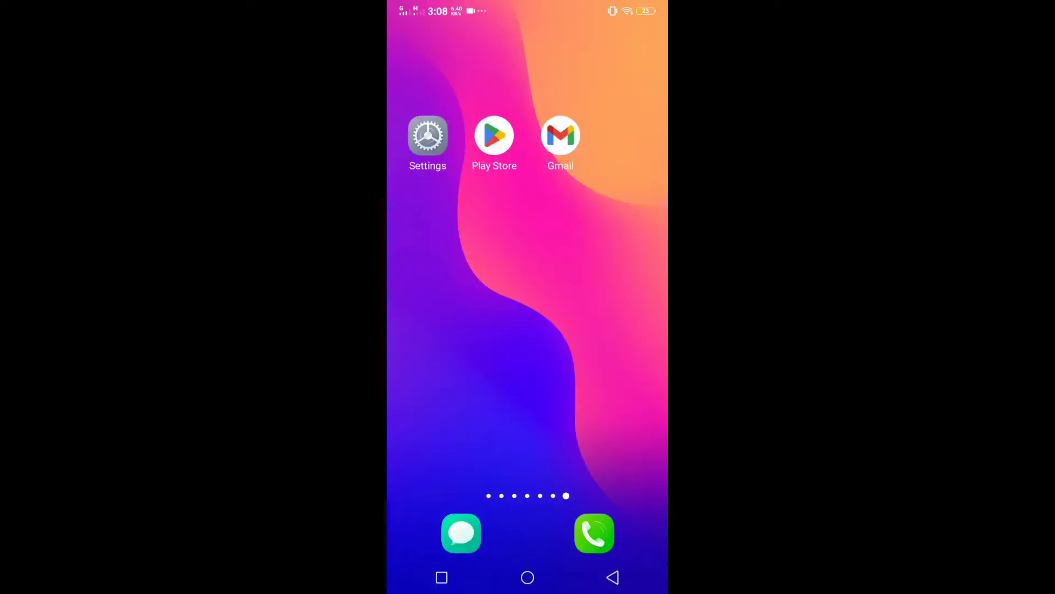
# View the synced accounts under Settings > Accounts & Sync, then return to the main list.
pyautogui.click(427, 135)
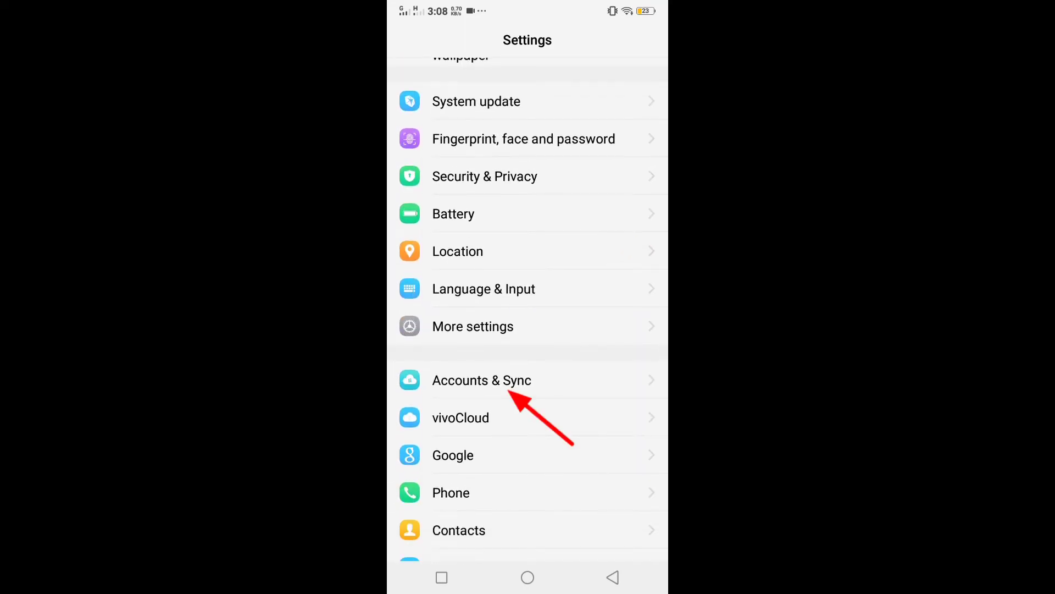
pyautogui.click(482, 380)
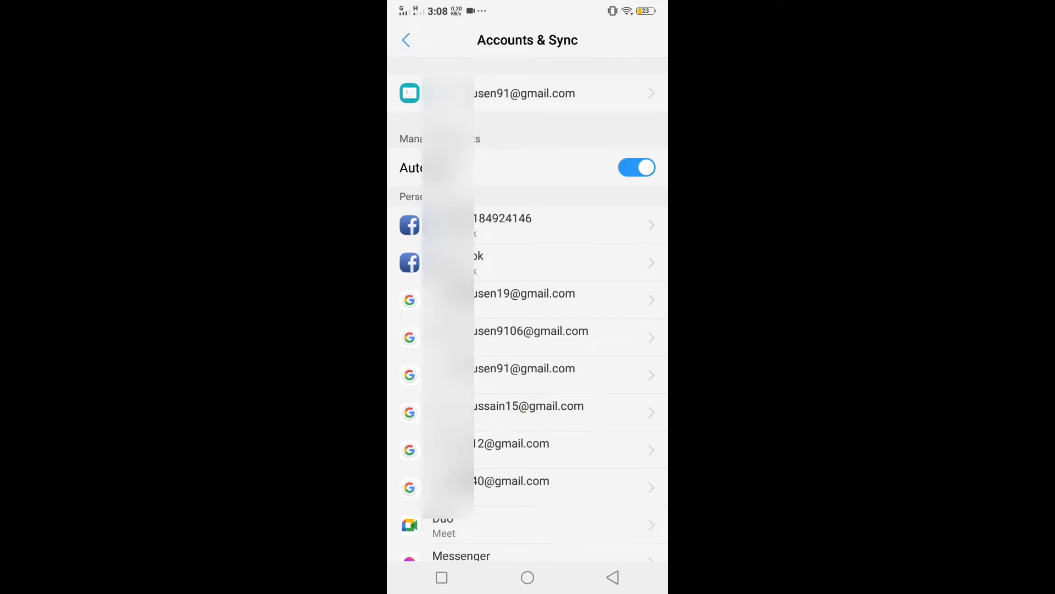
pyautogui.click(442, 577)
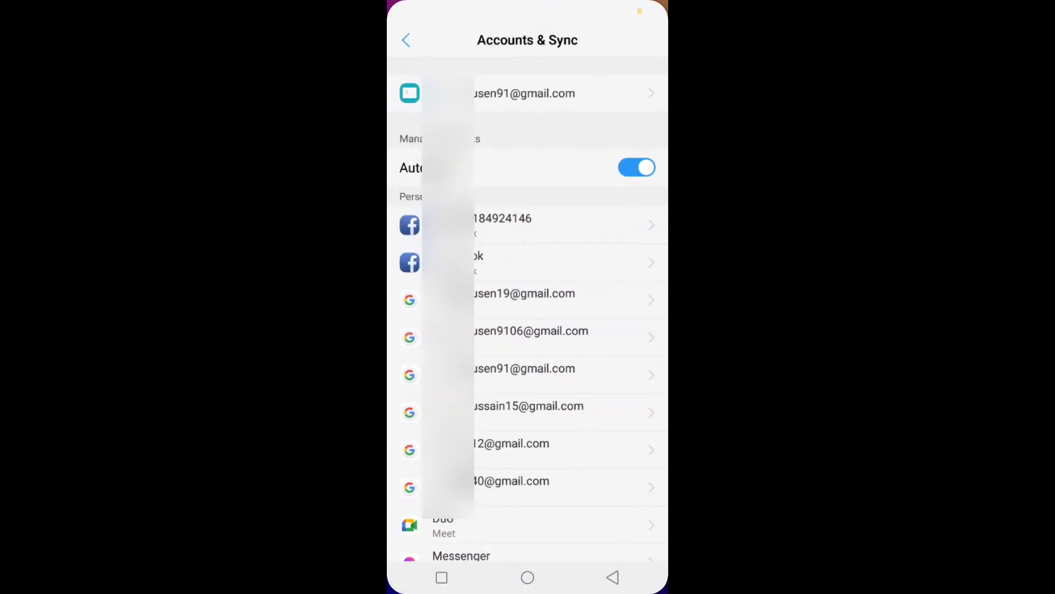
pyautogui.click(407, 40)
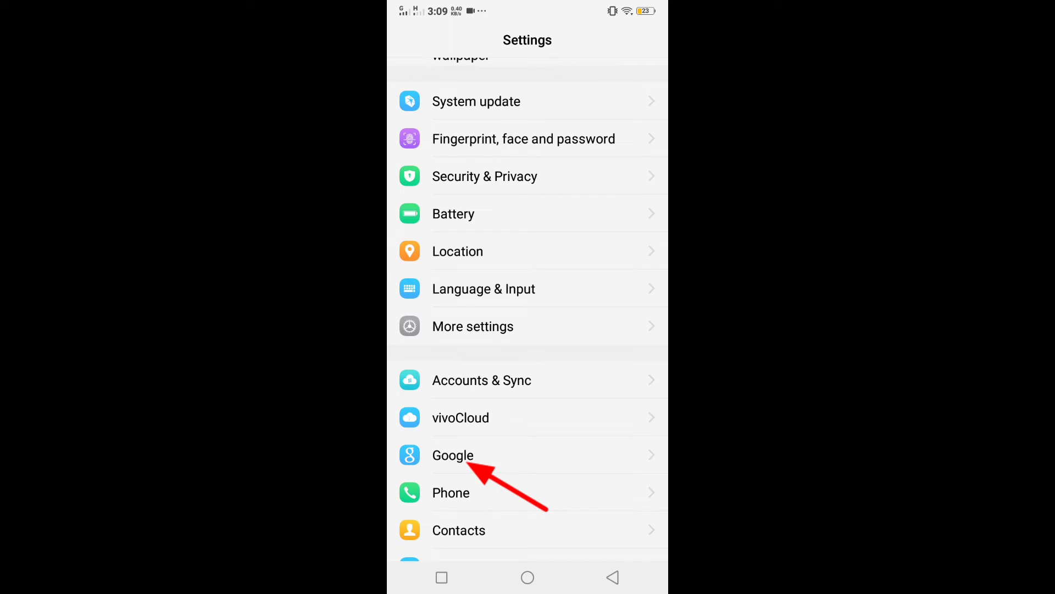
# List all device accounts on the Google settings page, then close all recent apps.
pyautogui.click(452, 455)
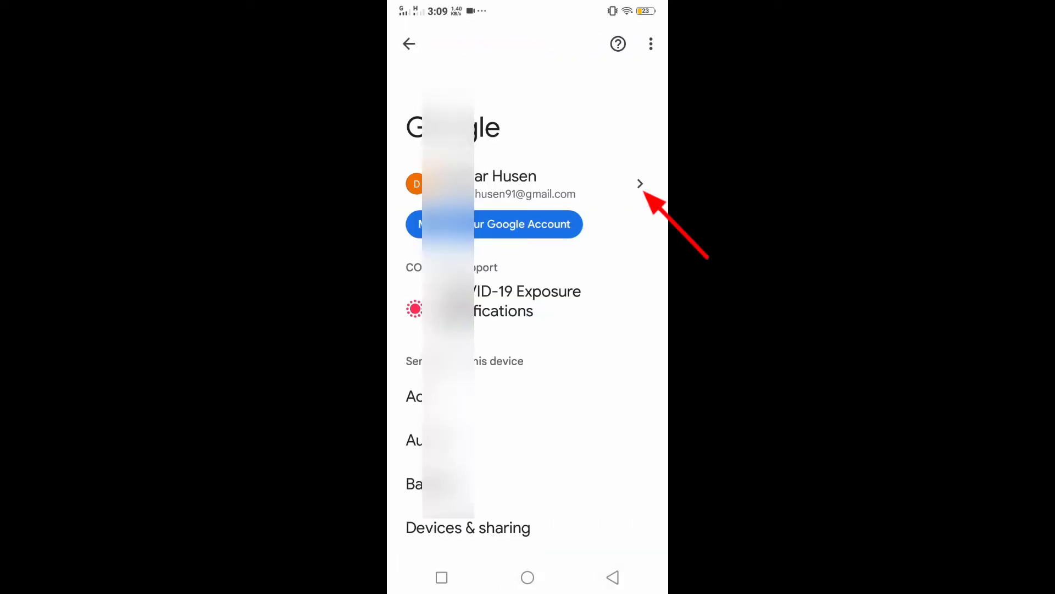
pyautogui.click(639, 183)
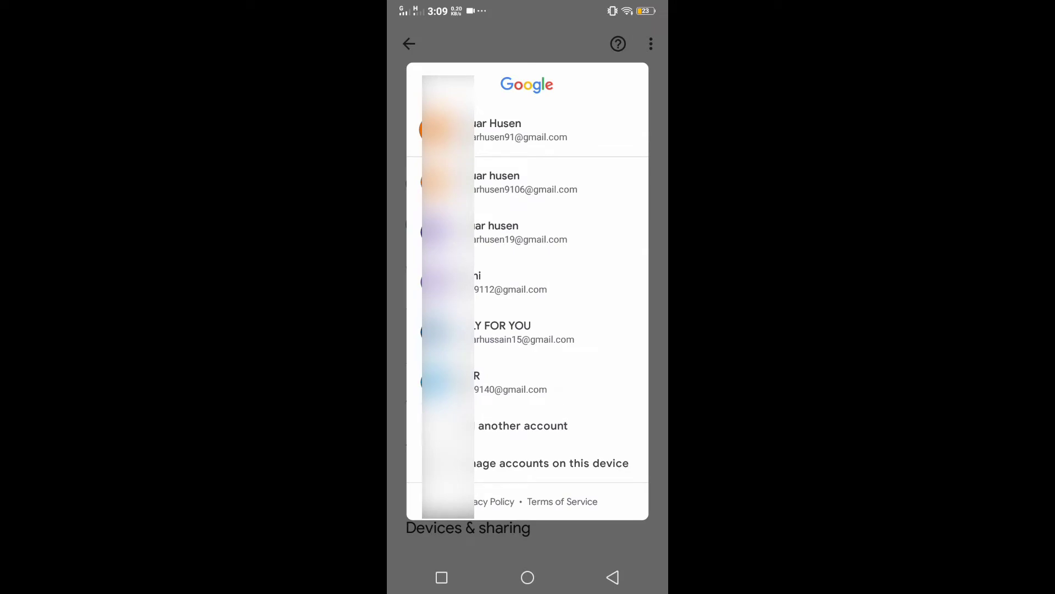
pyautogui.click(441, 576)
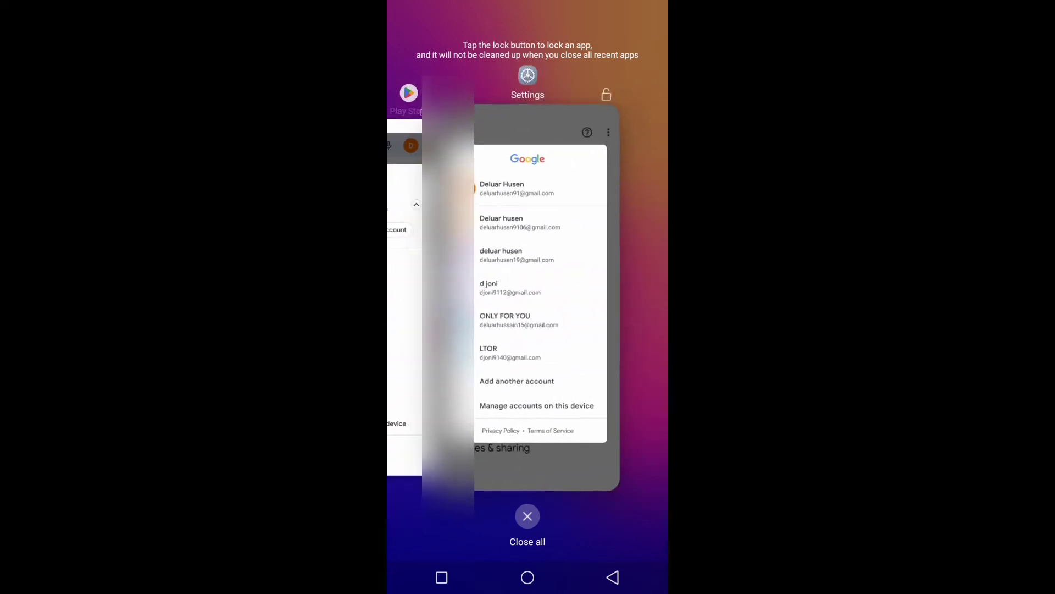
pyautogui.click(546, 303)
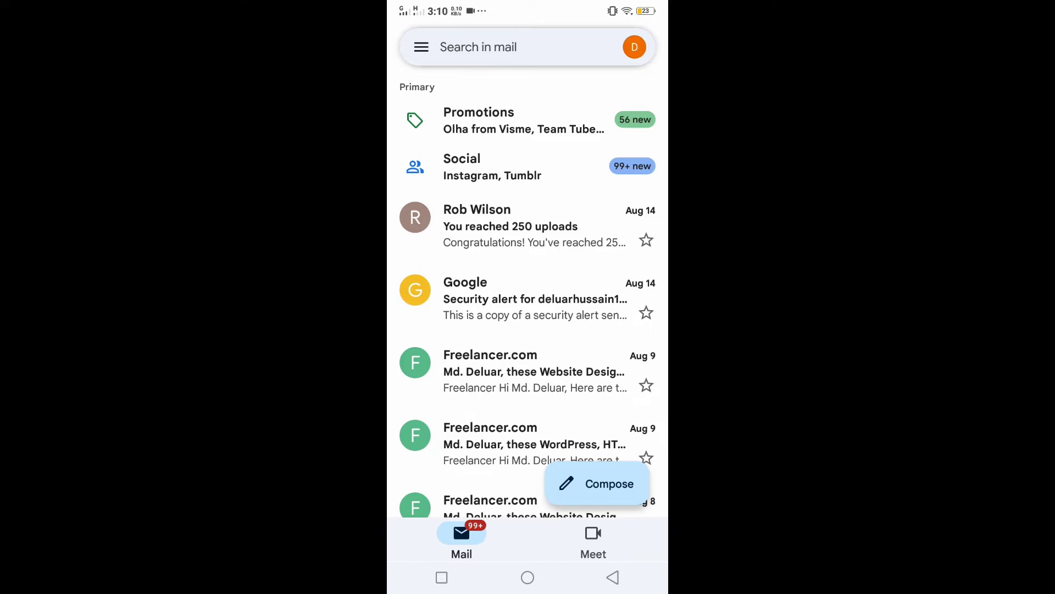
# Open the sync page of the fifth Google account under Personal in Accounts & Sync.
pyautogui.click(634, 46)
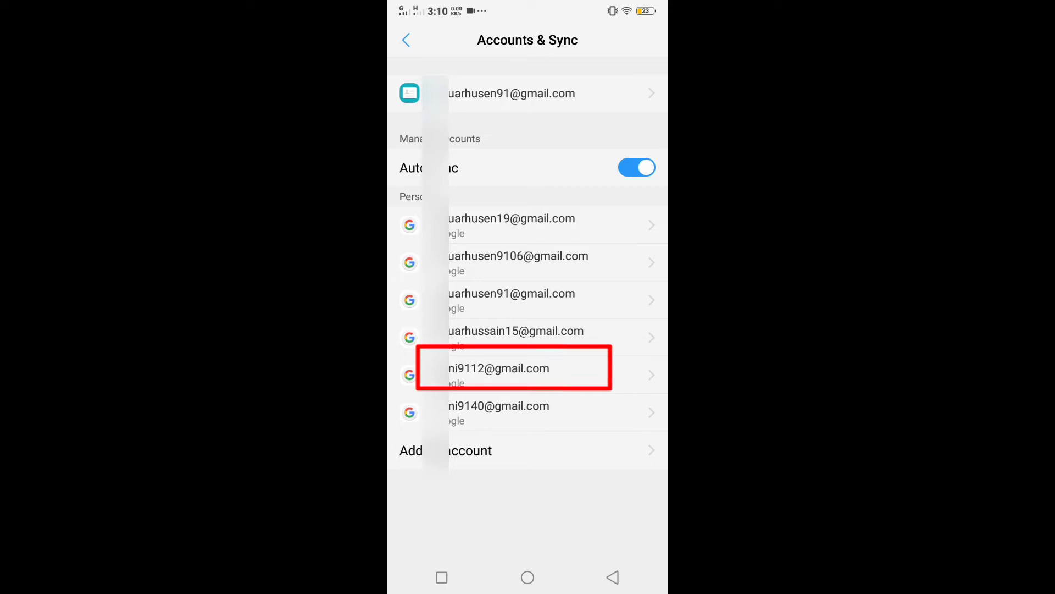
pyautogui.click(527, 375)
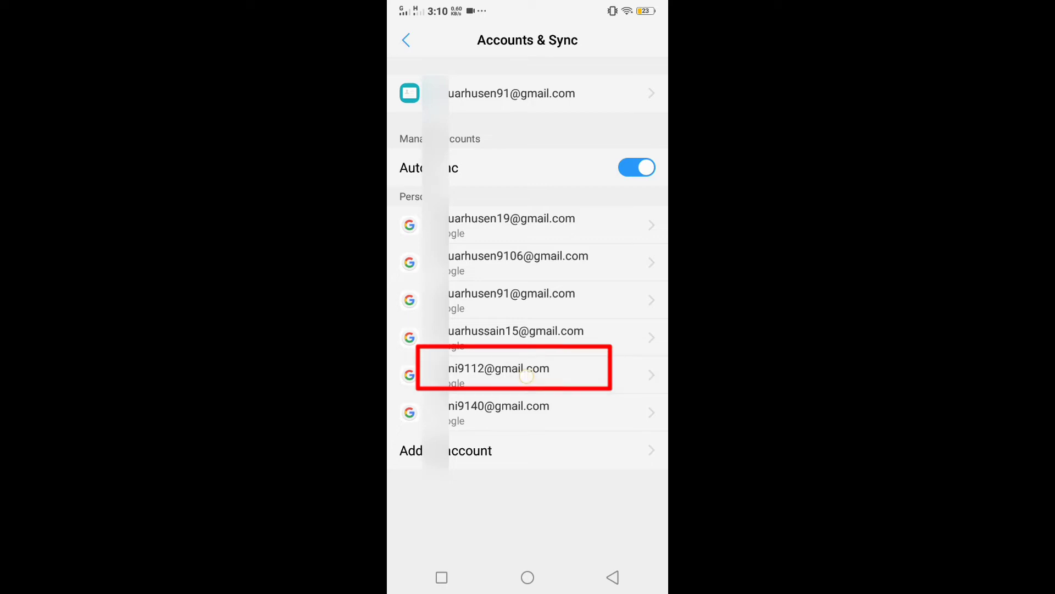
pyautogui.click(527, 374)
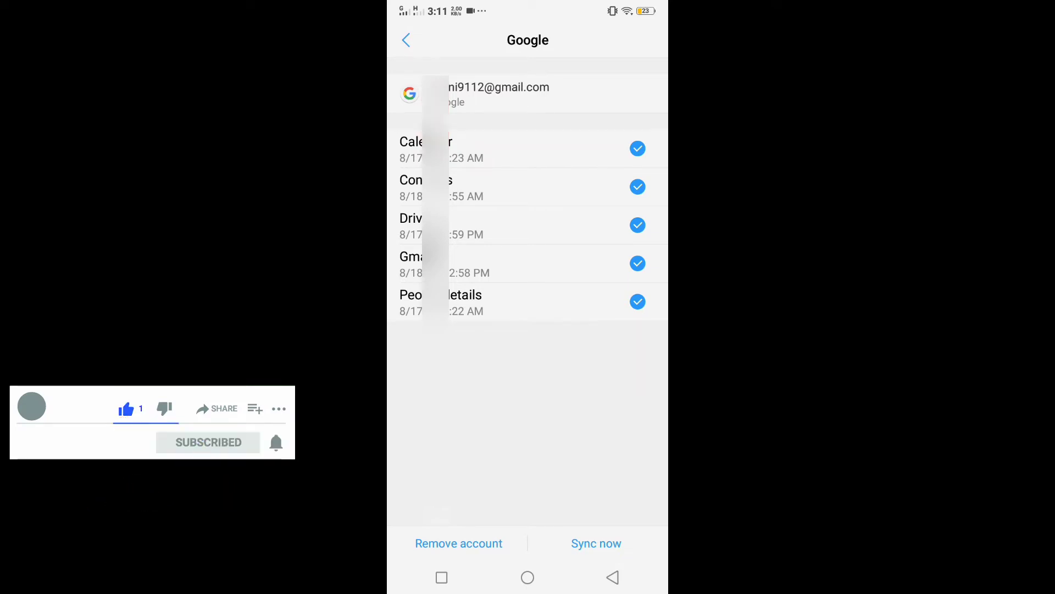
# Turn off sync for Calendar, Contacts, Drive, Gmail and People details.
pyautogui.click(275, 441)
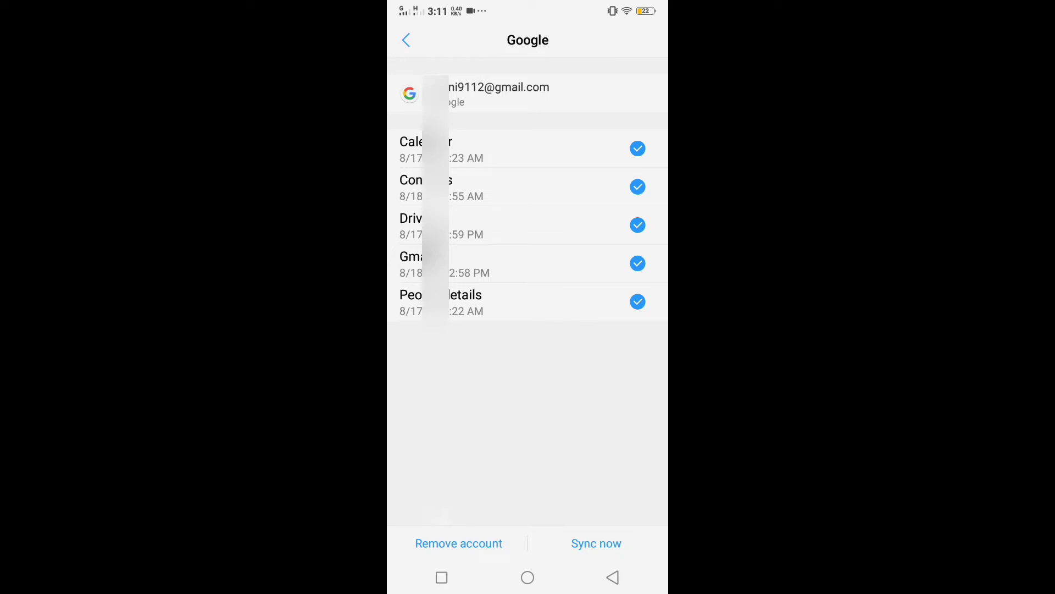
pyautogui.click(636, 149)
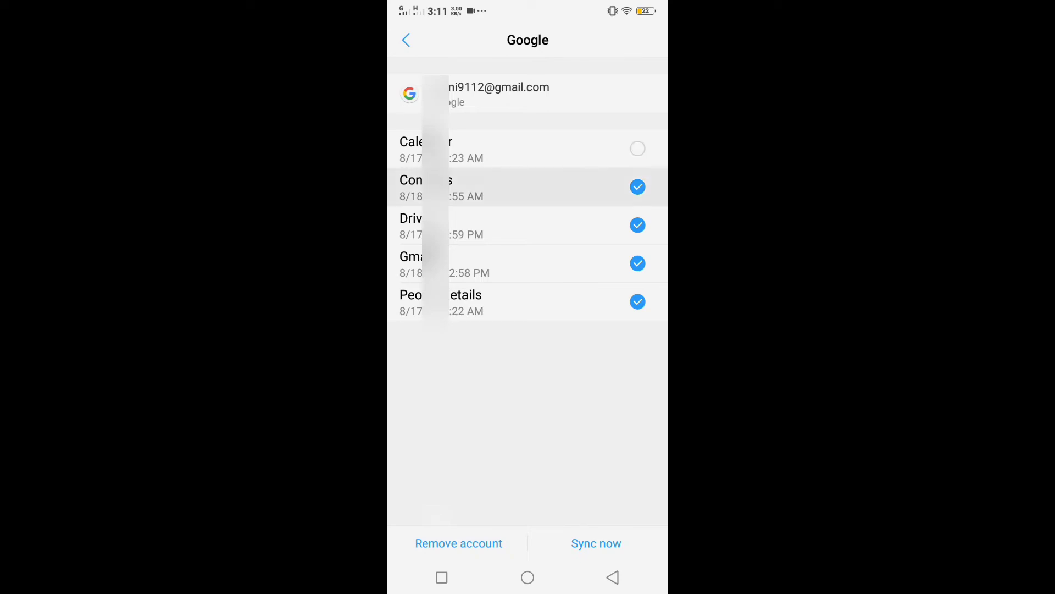
pyautogui.click(596, 543)
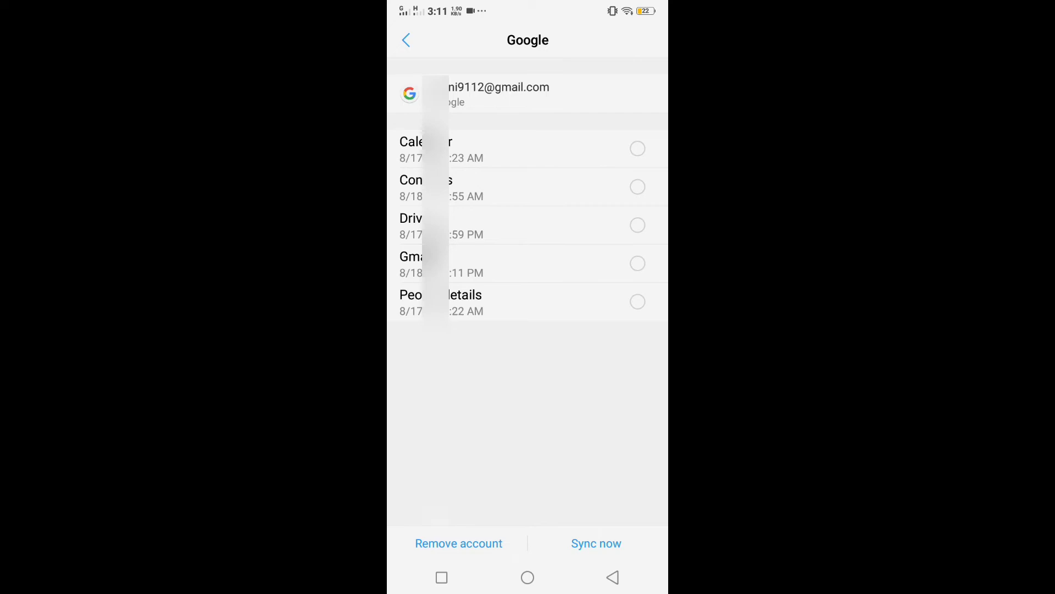
# Remove the account from the phone, confirming with OK.
pyautogui.click(458, 544)
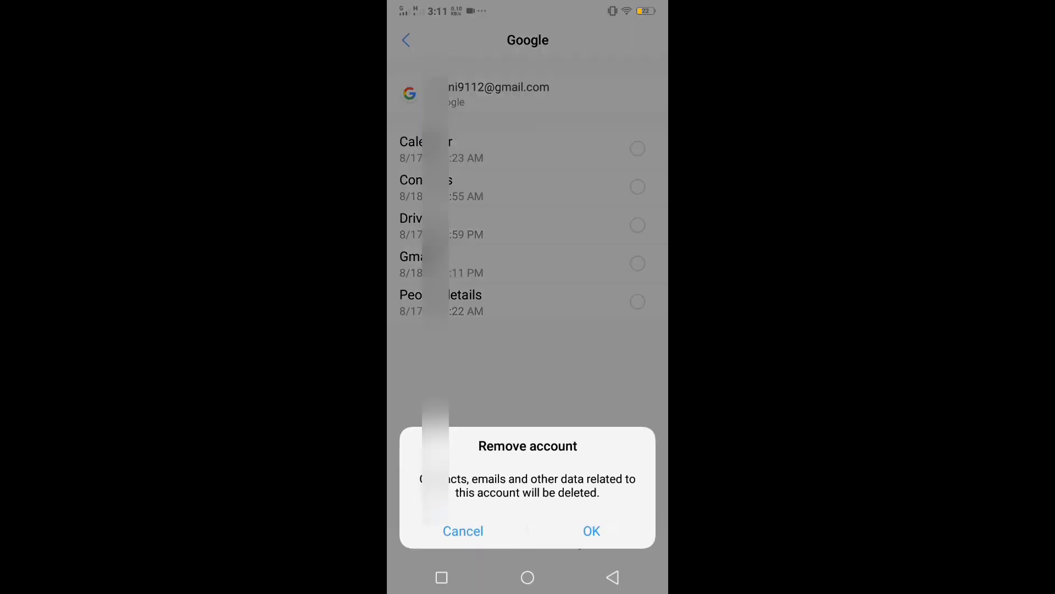
pyautogui.click(463, 531)
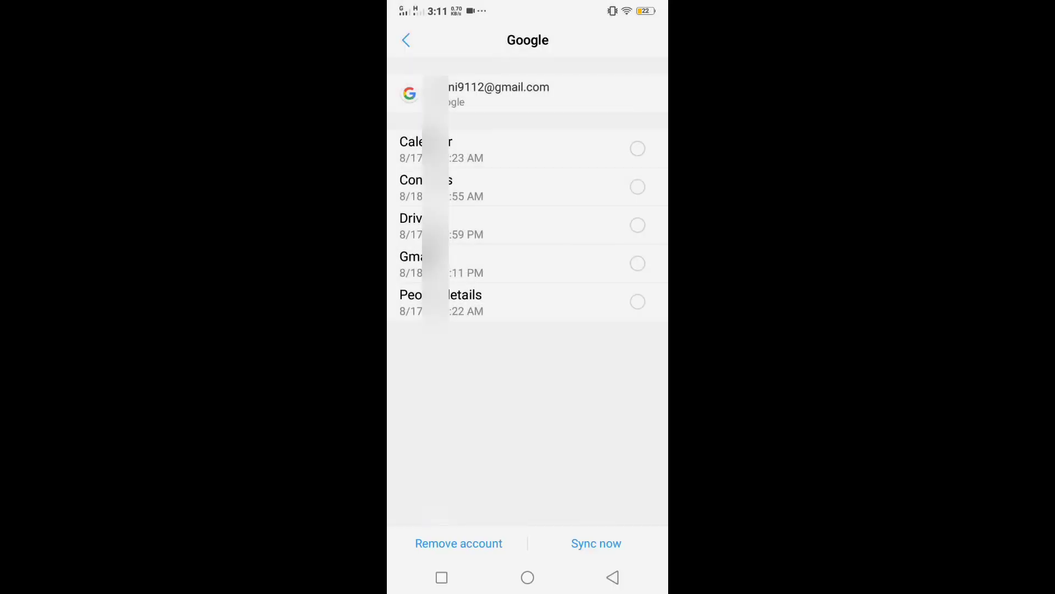
pyautogui.click(407, 40)
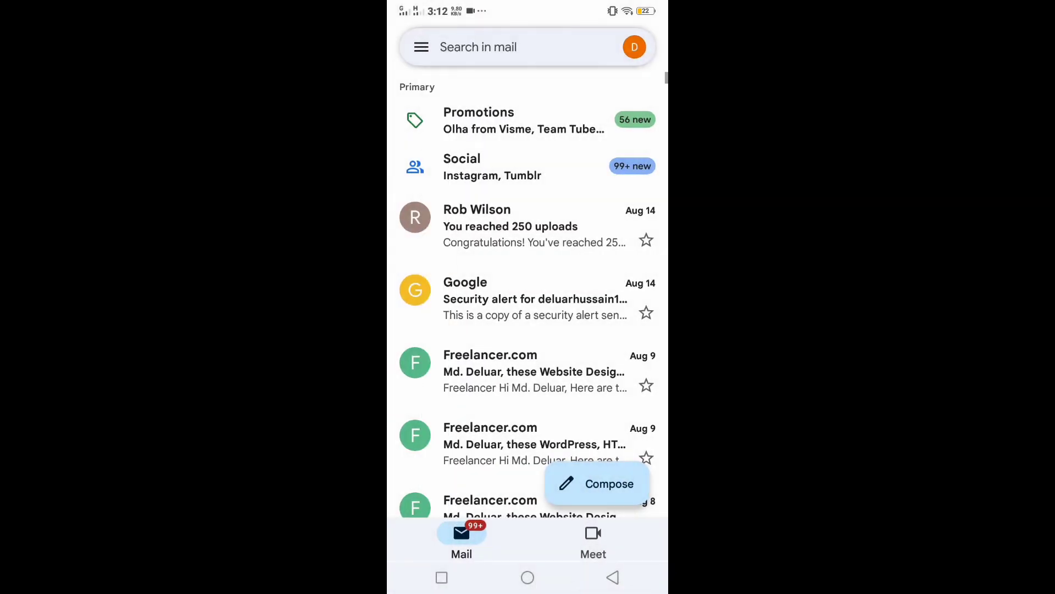
# Verify the removed account is absent from Play Store's signed-in accounts, then go Home.
pyautogui.click(633, 46)
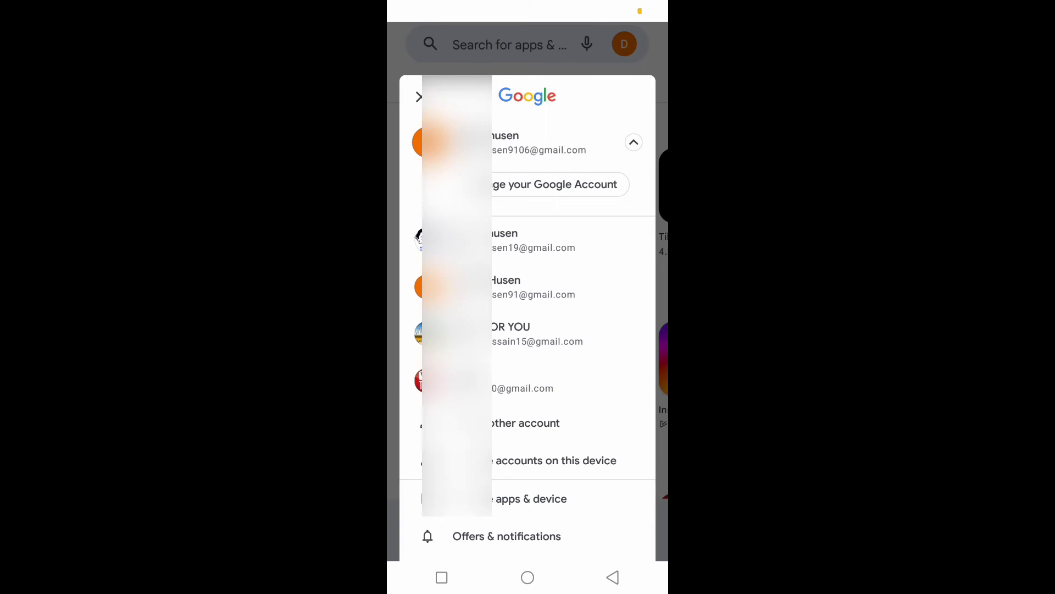
pyautogui.click(632, 141)
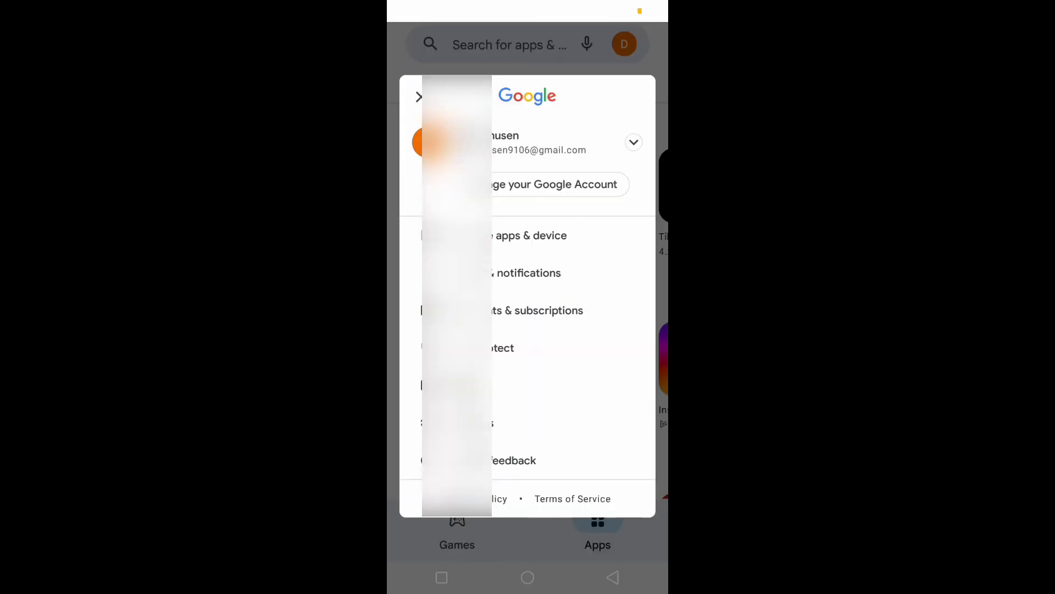
pyautogui.click(633, 142)
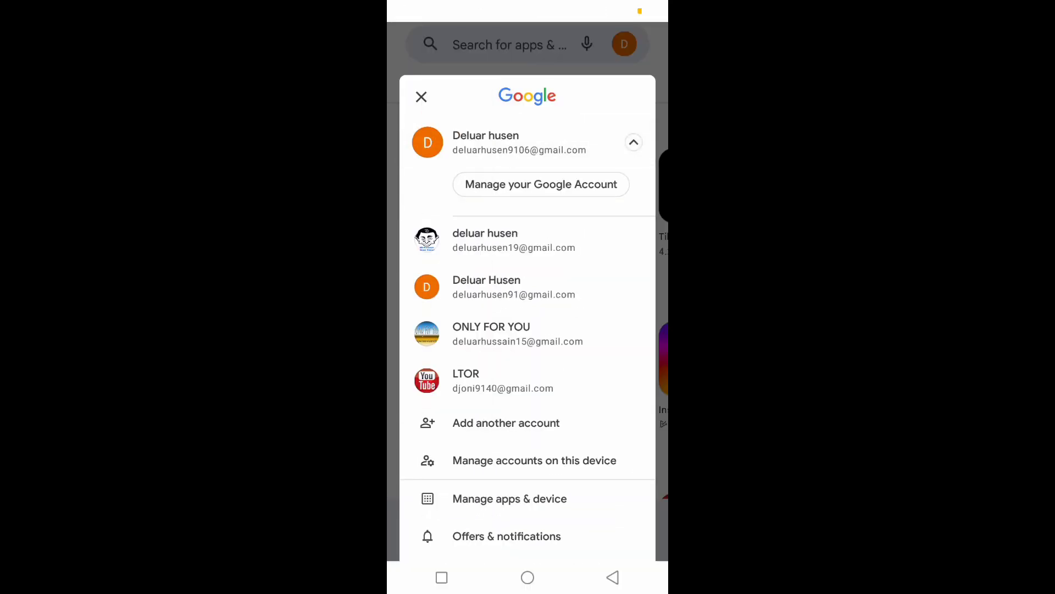
pyautogui.click(422, 96)
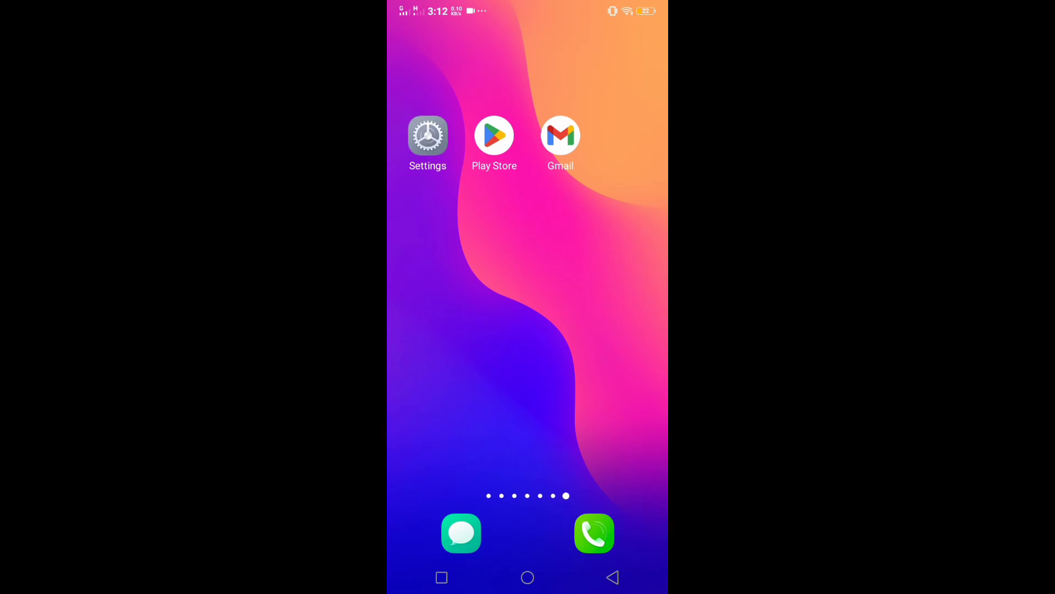
# Recheck Settings' Accounts & Sync for the removed account, then go to the Google settings page.
pyautogui.click(427, 135)
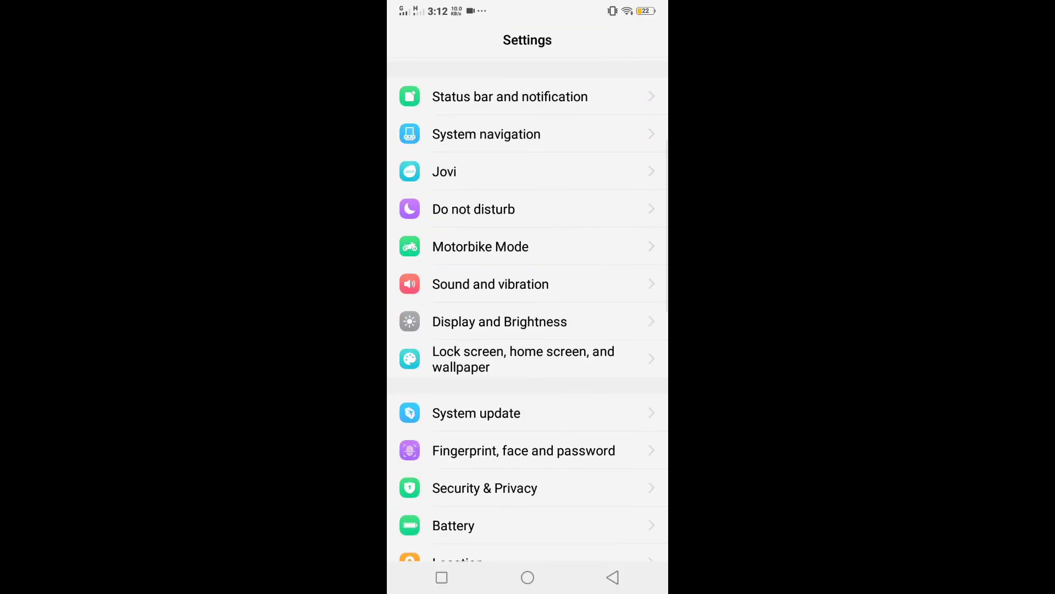
pyautogui.scroll(-3)
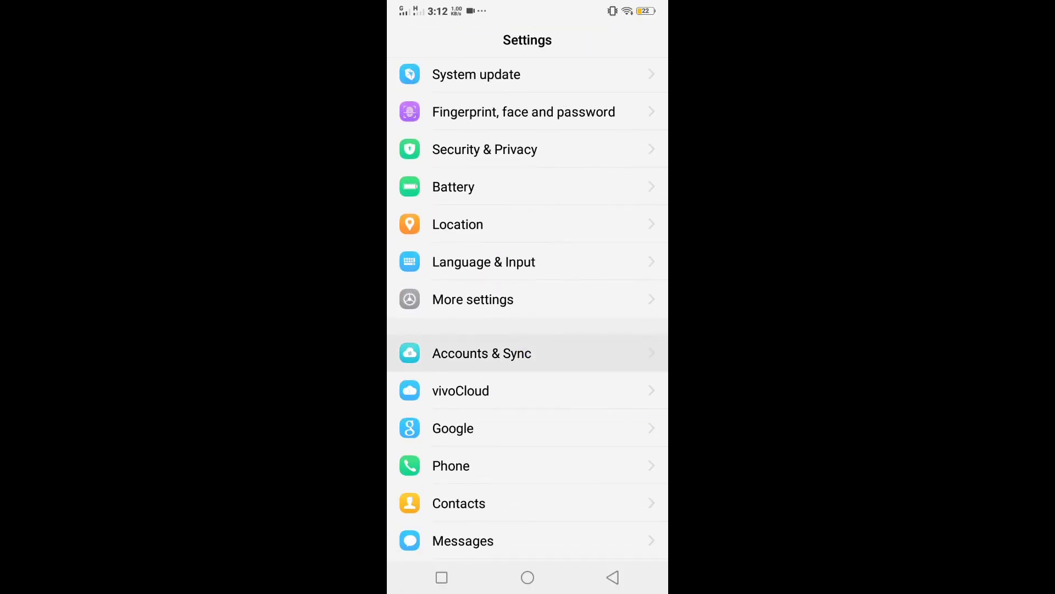
pyautogui.click(482, 353)
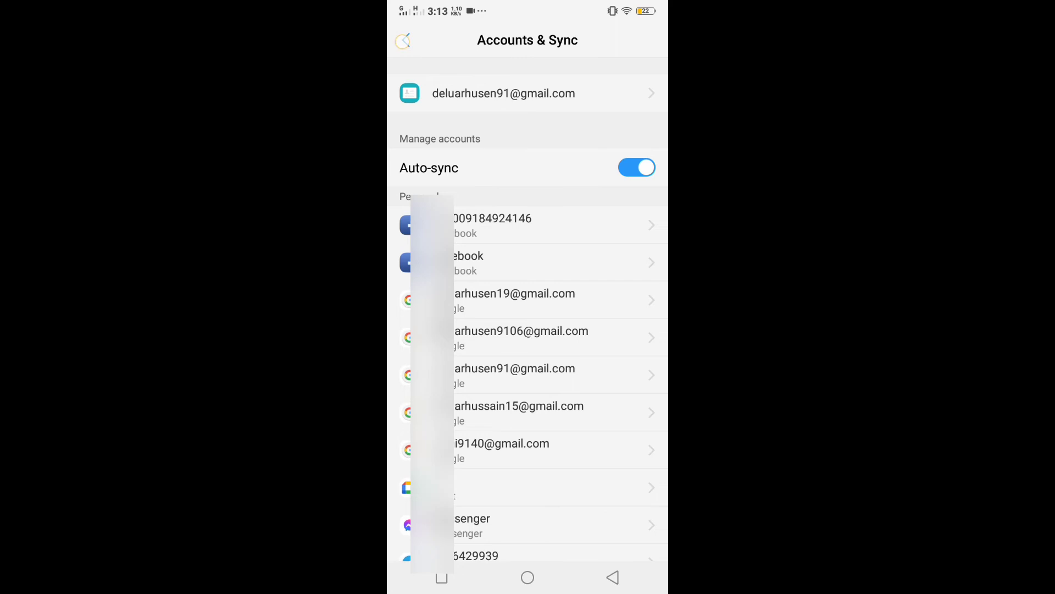
pyautogui.click(402, 39)
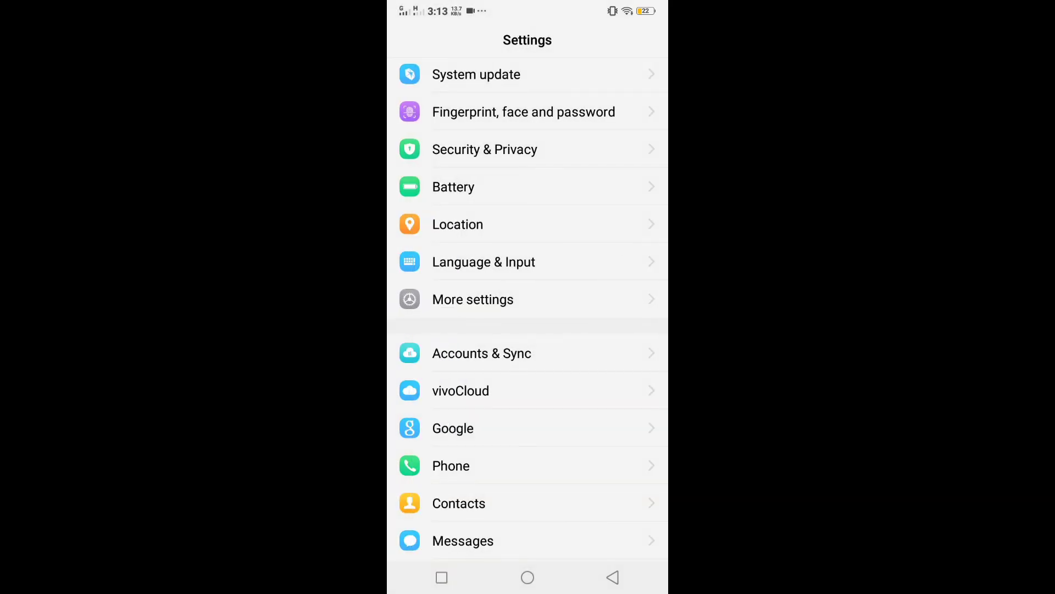
pyautogui.click(452, 428)
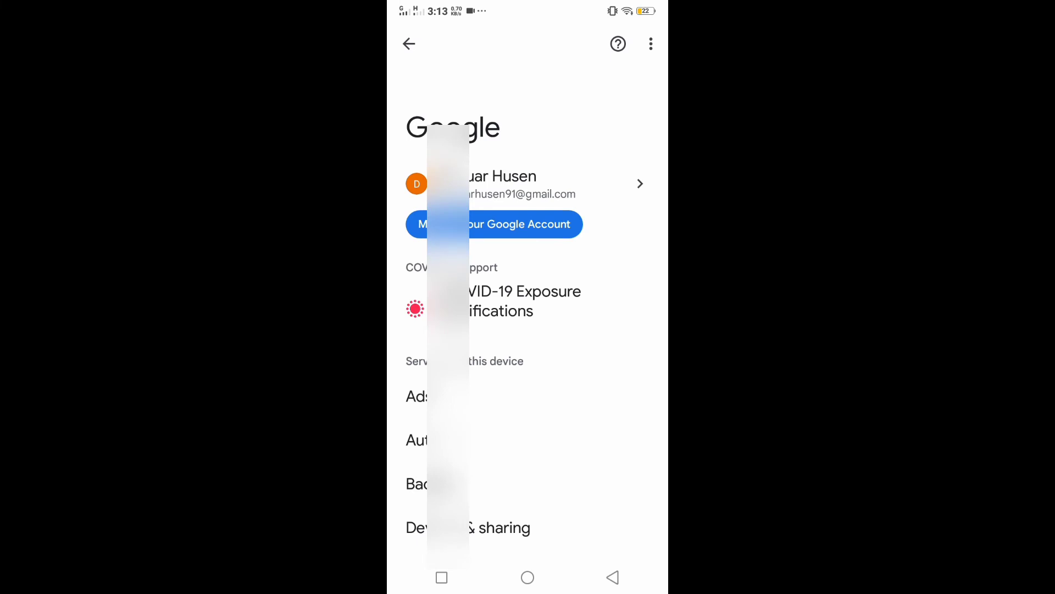